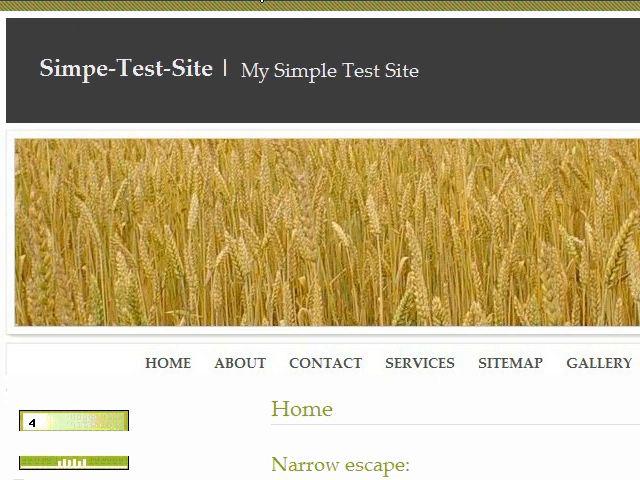
{"action": "mouse_move", "coordinate": [252, 123]}
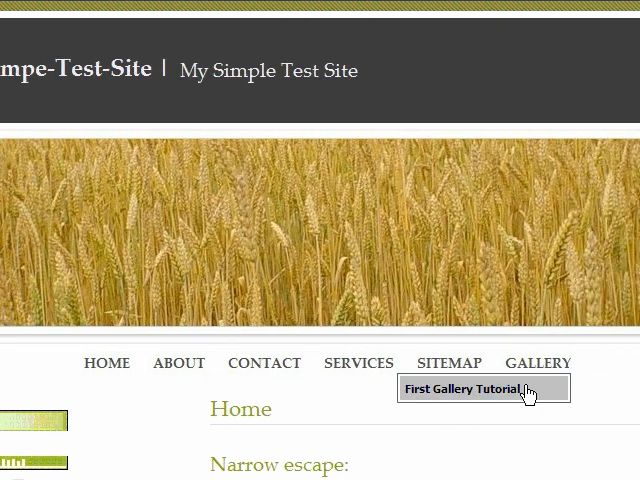
- Switch to the Website Builder editor showing the Home page and the main menu tree
{"action": "left_click", "coordinate": [470, 388]}
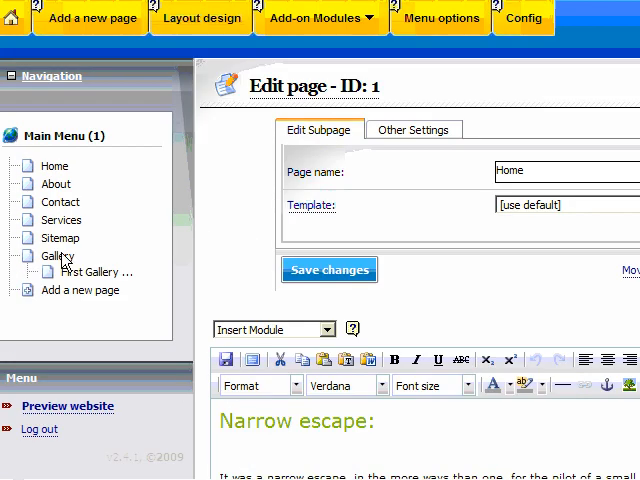
- Select Gallery in the Main Menu tree to open its Edit page panel
{"action": "left_click", "coordinate": [58, 256]}
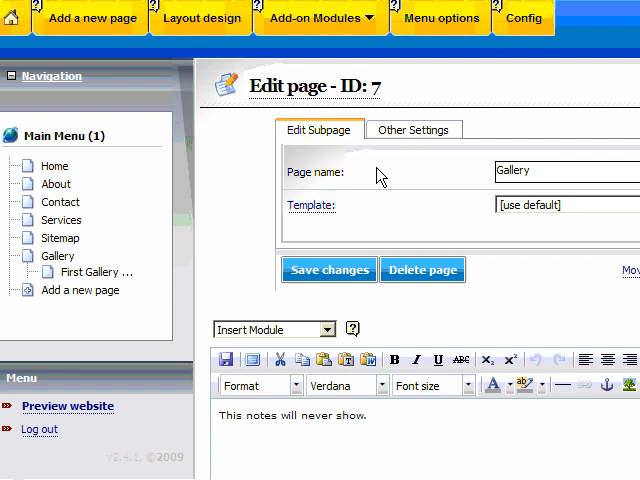
{"action": "mouse_move", "coordinate": [417, 275]}
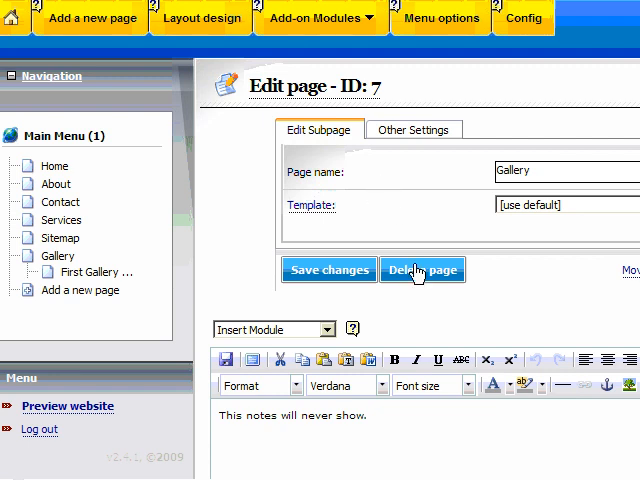
- Attempt deleting Gallery, then open its First Gallery Tutorial subpage after the subpages warning
{"action": "left_click", "coordinate": [422, 270]}
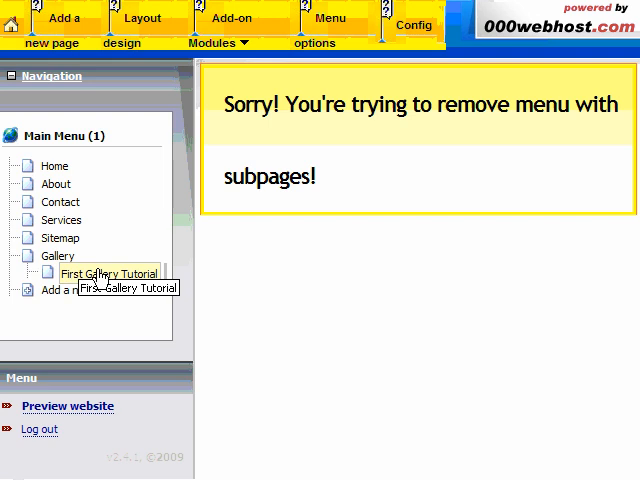
{"action": "left_click", "coordinate": [110, 273]}
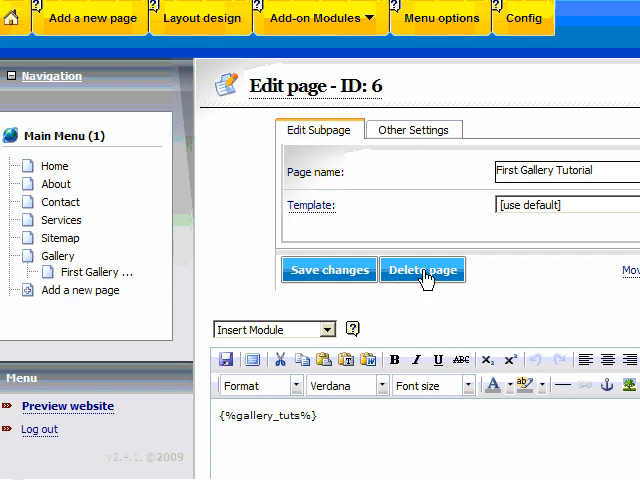
- Delete First Gallery Tutorial, then confirm deleting Gallery in the Are you sure? dialog
{"action": "left_click", "coordinate": [423, 270]}
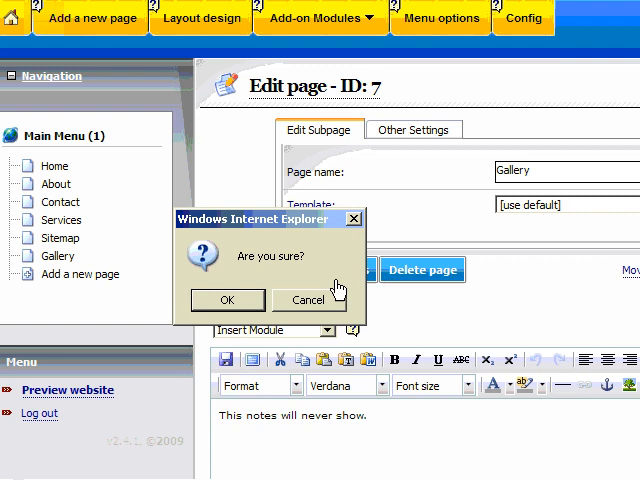
{"action": "left_click", "coordinate": [227, 300]}
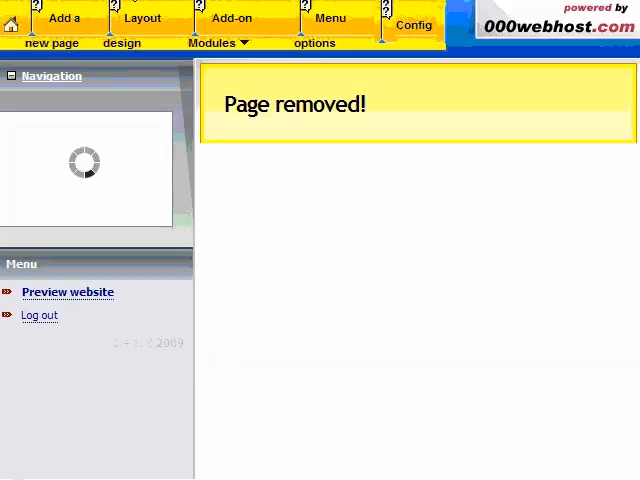